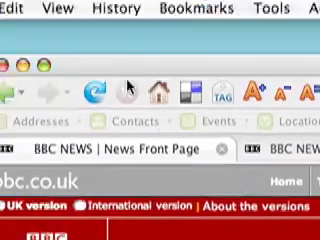
Step: Show the BBC News front page in Internet Explorer and use the Text Size toolbar button
{"action": "left_click", "coordinate": [66, 8]}
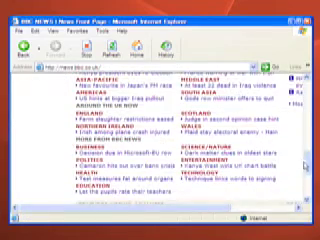
{"action": "left_click", "coordinate": [50, 32]}
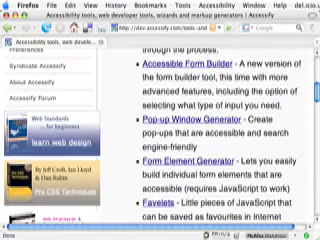
Step: Scroll up through the Firefox accessibility tools page listing Form Builder and Pop-up Generator
{"action": "scroll", "scroll_direction": "up", "scroll_amount": 3}
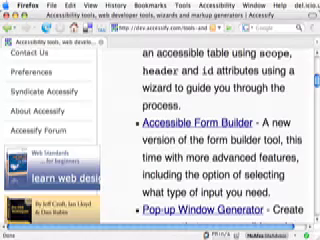
{"action": "scroll", "scroll_direction": "up", "scroll_amount": 3}
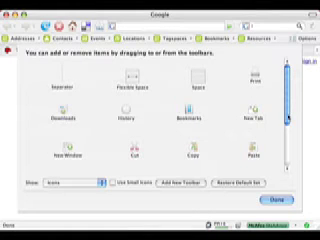
Step: Start installing the Text size toolbar add-on from the Firefox Add-ons page
{"action": "scroll", "scroll_direction": "down", "scroll_amount": 3}
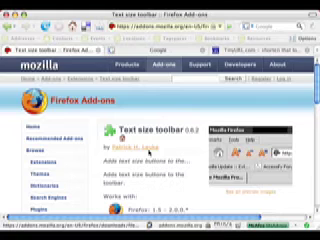
{"action": "scroll", "scroll_direction": "down", "scroll_amount": 3}
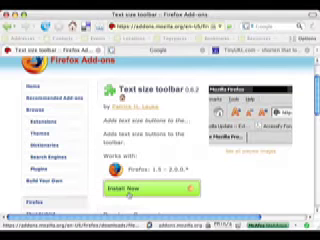
{"action": "left_click", "coordinate": [148, 186]}
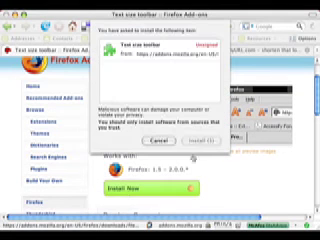